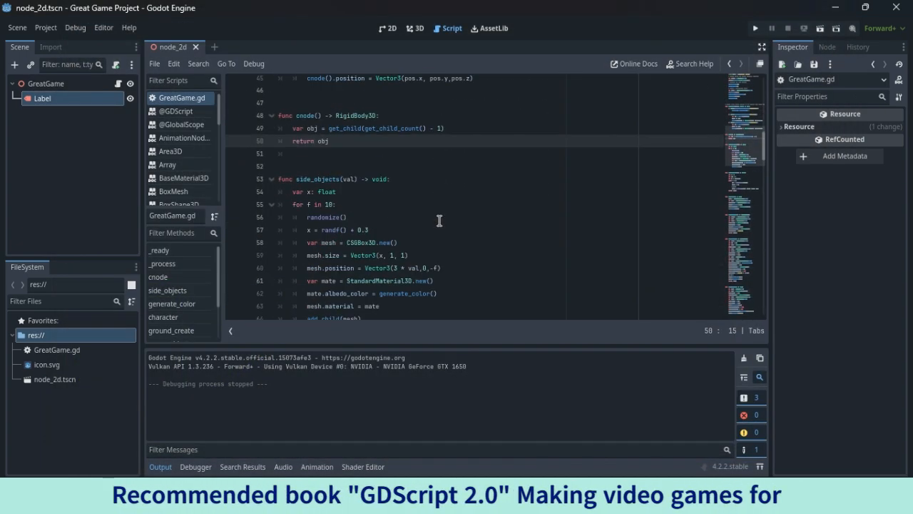
Step: Run the game to watch the falling blocks, then close it and check the gravity-scale prints
scroll("down", 3)
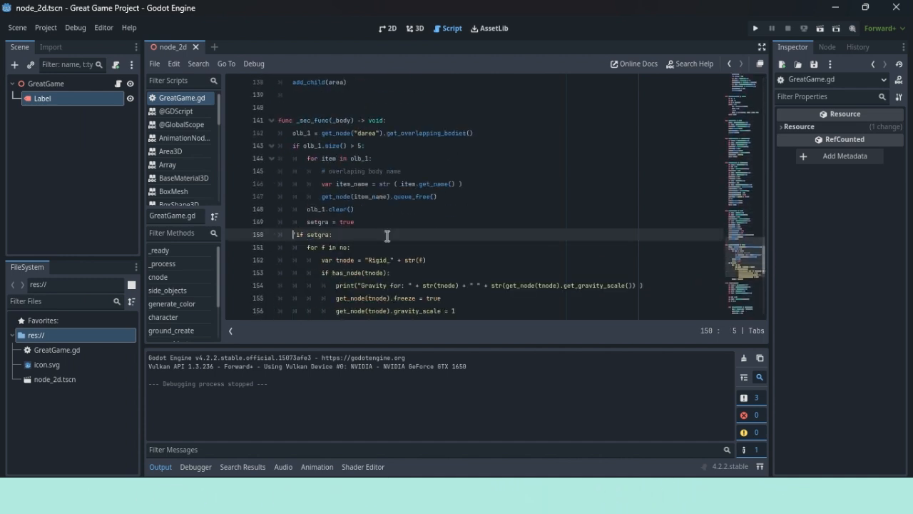
scroll("down", 3)
type("setgra = false")
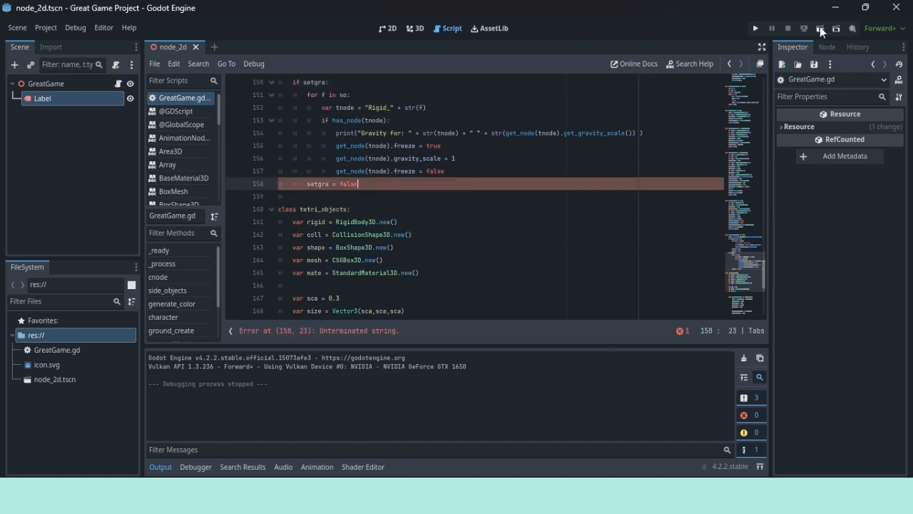
left_click(753, 27)
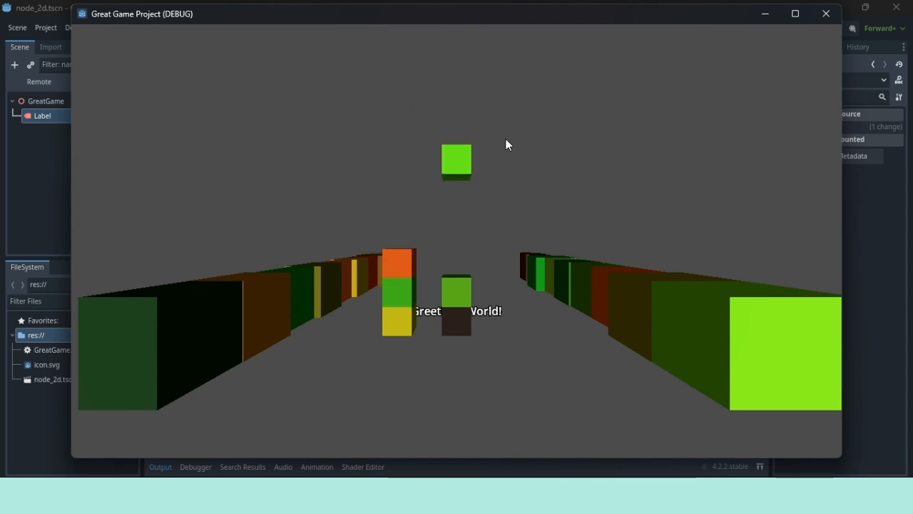
left_click(824, 15)
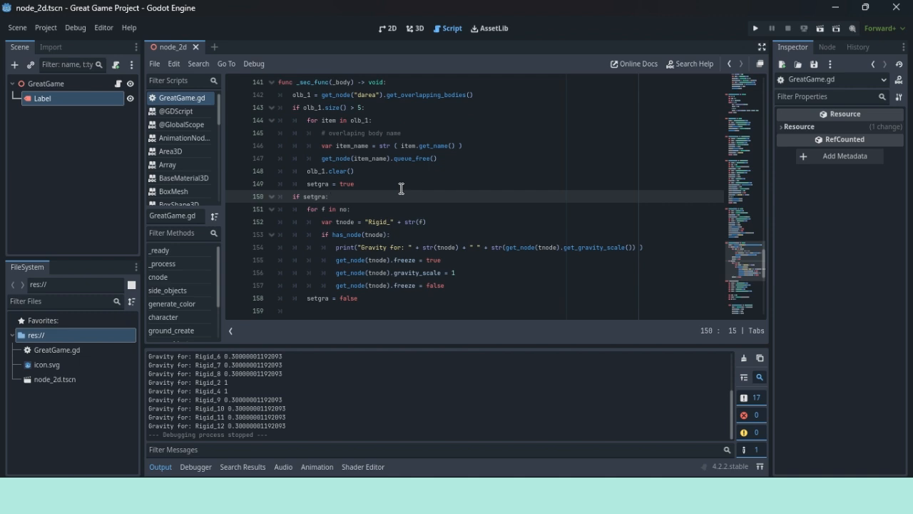
Step: Relaunch the game showing the block corridor and the 'Greetings World!' label
left_click(751, 28)
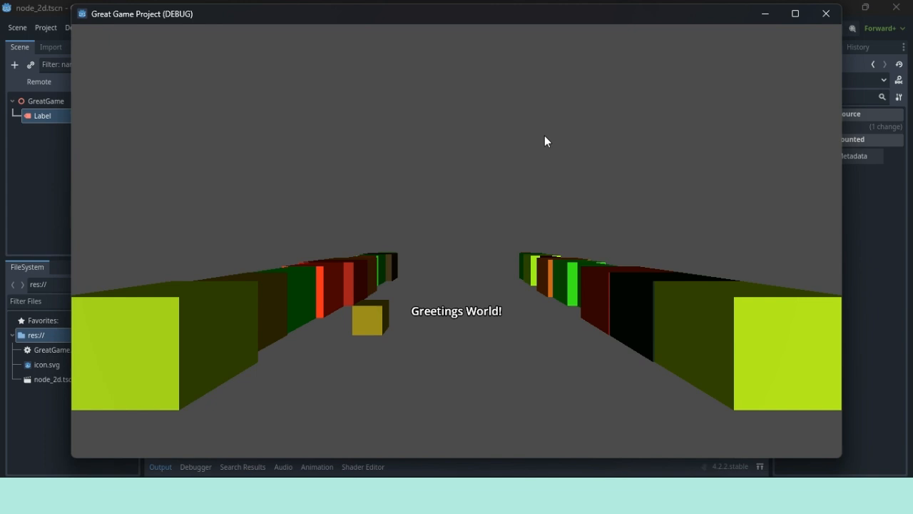
mouse_move(822, 15)
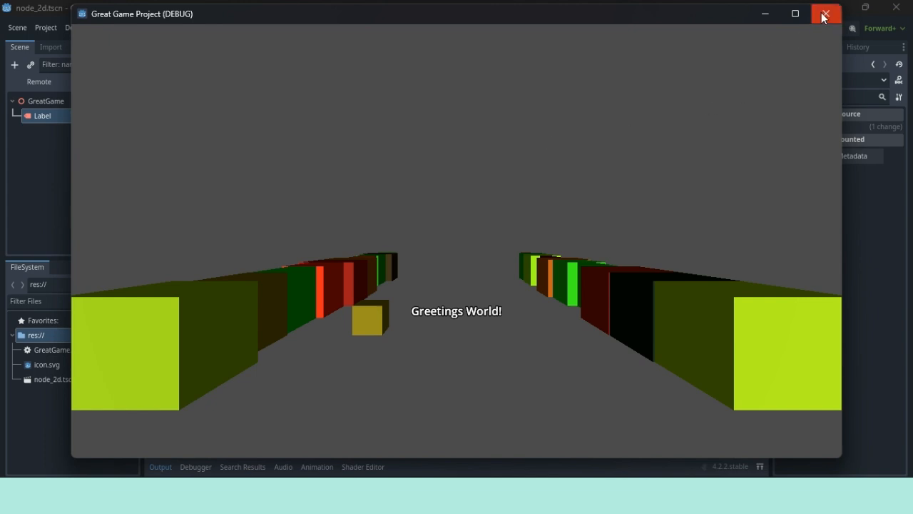
Step: Close the debug window and start the game again with a fresh block arrangement
left_click(822, 14)
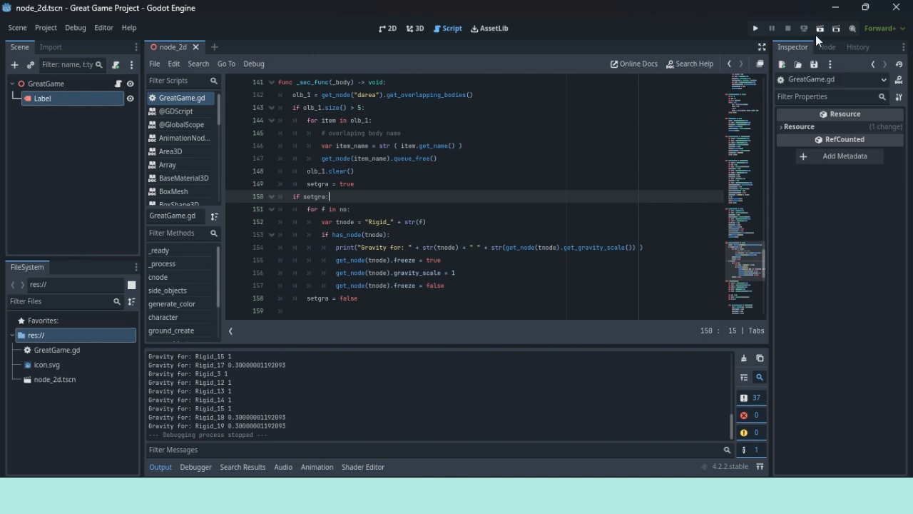
left_click(754, 28)
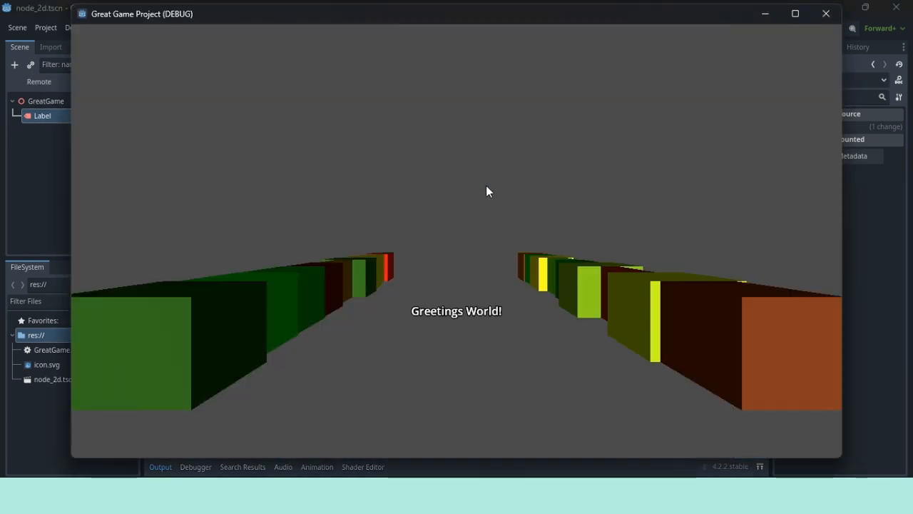